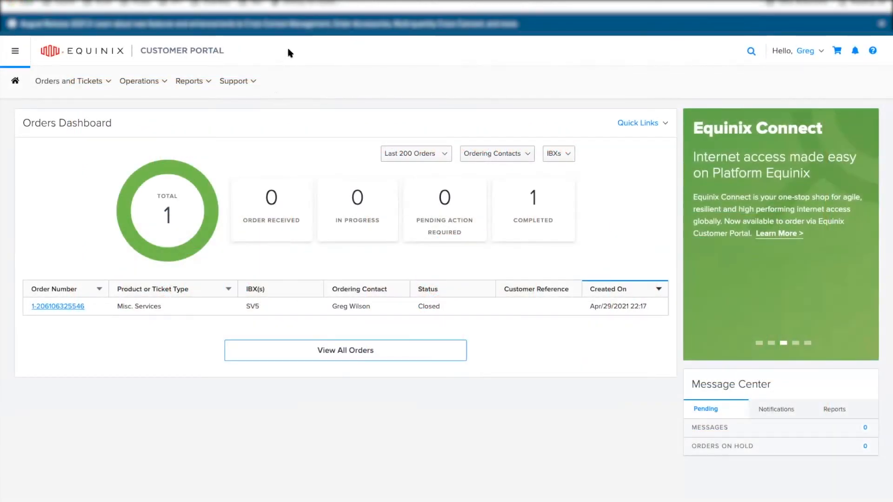
{"action": "mouse_move", "coordinate": [298, 52]}
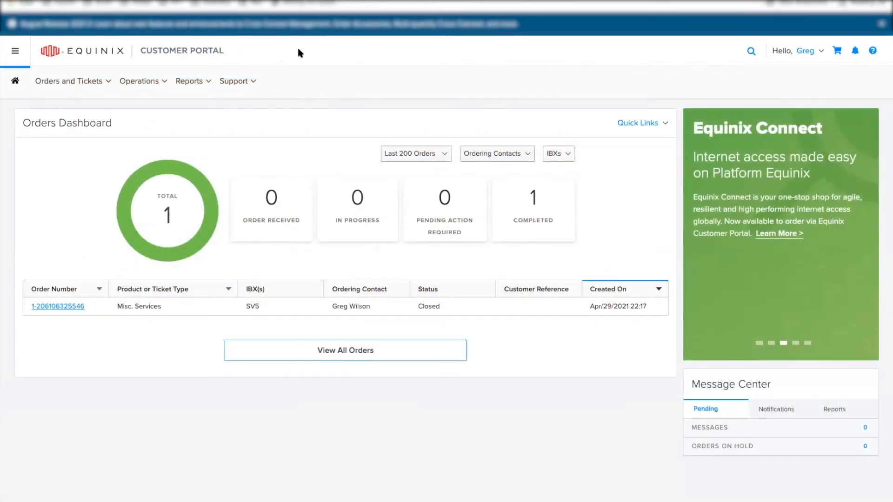
{"action": "mouse_move", "coordinate": [456, 55]}
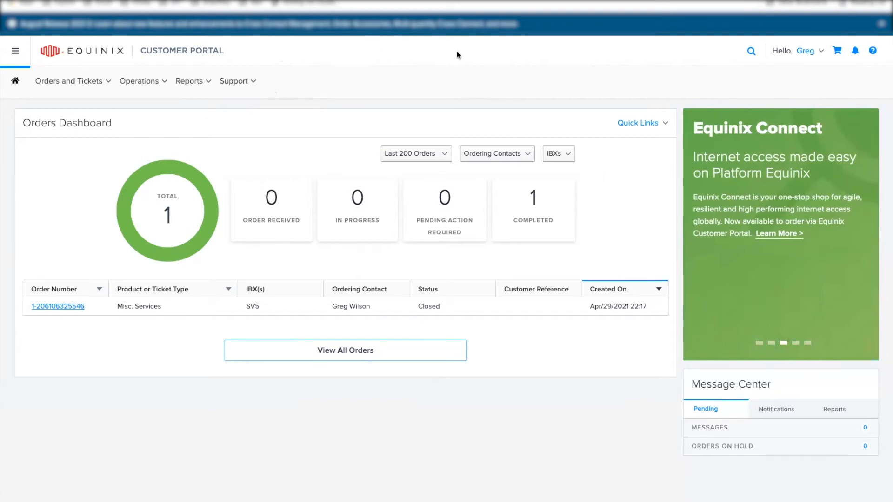
View the permissions granted to the signed-in account via the user menu and My Profile
{"action": "left_click", "coordinate": [805, 51]}
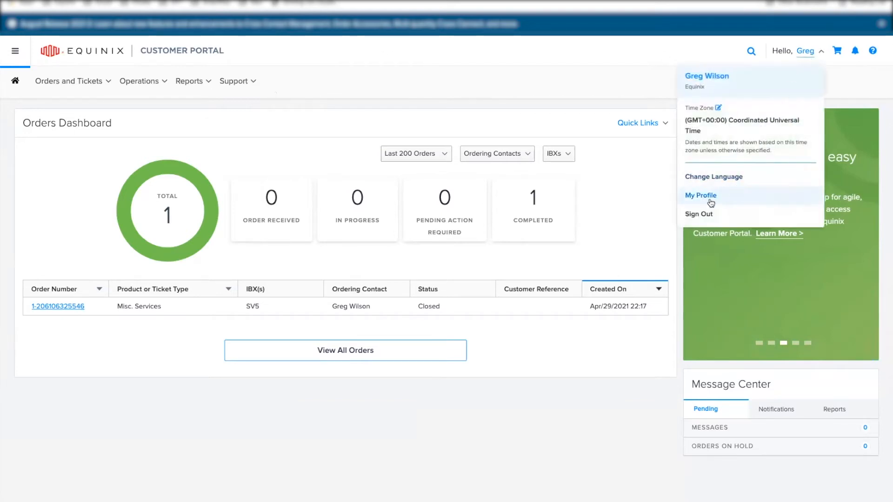
{"action": "left_click", "coordinate": [700, 195]}
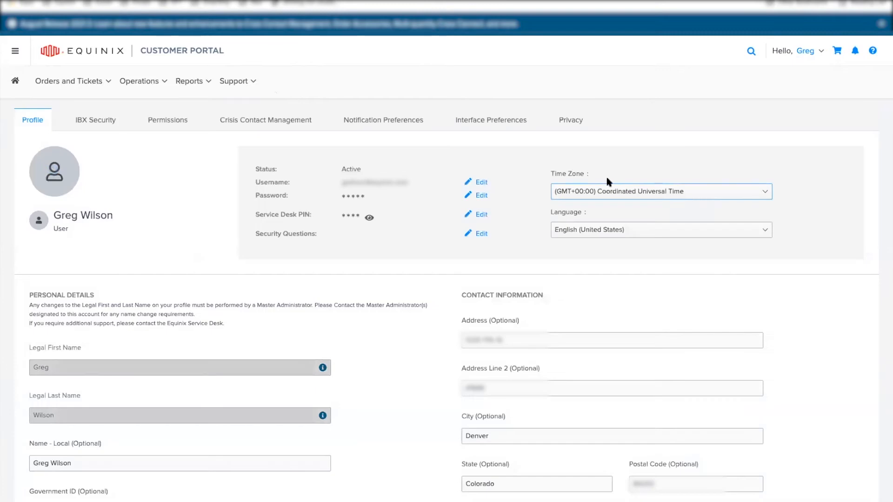
{"action": "left_click", "coordinate": [167, 120]}
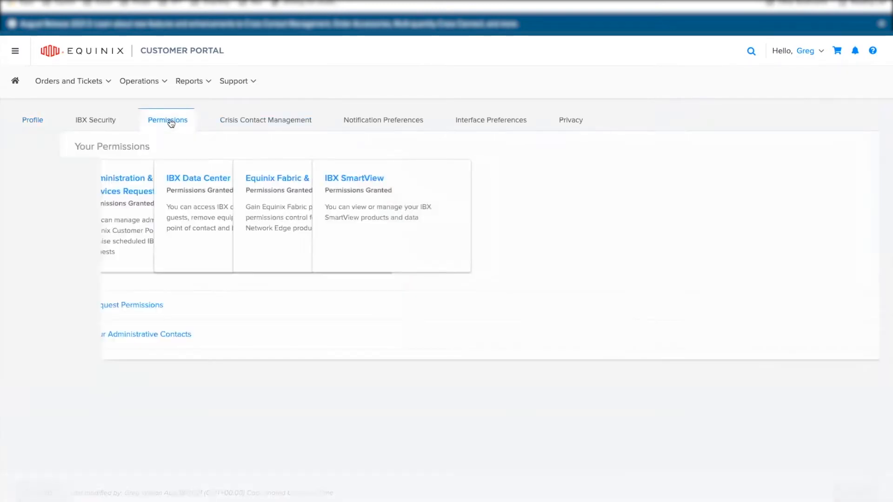
{"action": "left_click", "coordinate": [277, 178]}
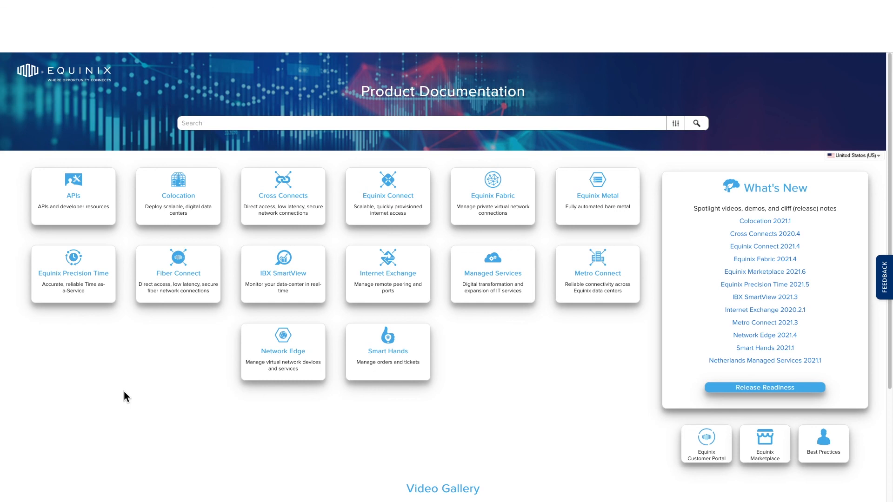
{"action": "mouse_move", "coordinate": [73, 263]}
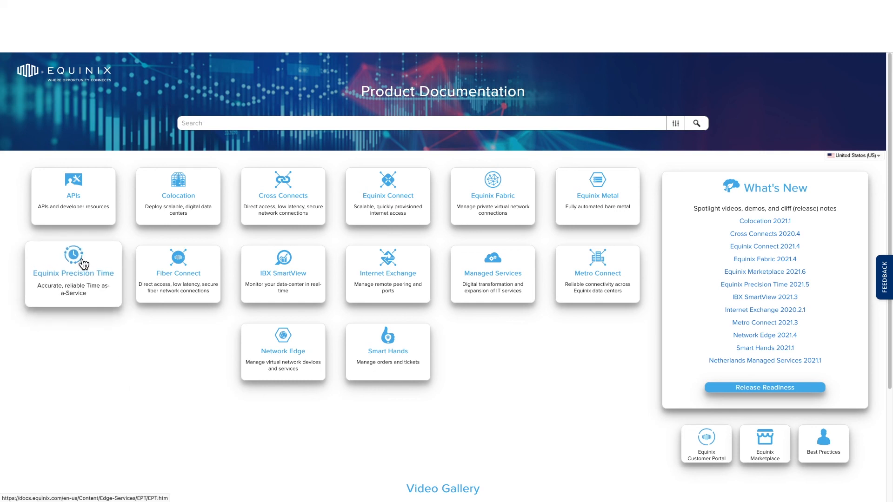
Navigate to the Equinix Precision Time Getting Started page from the product tile and left navigation
{"action": "left_click", "coordinate": [73, 265]}
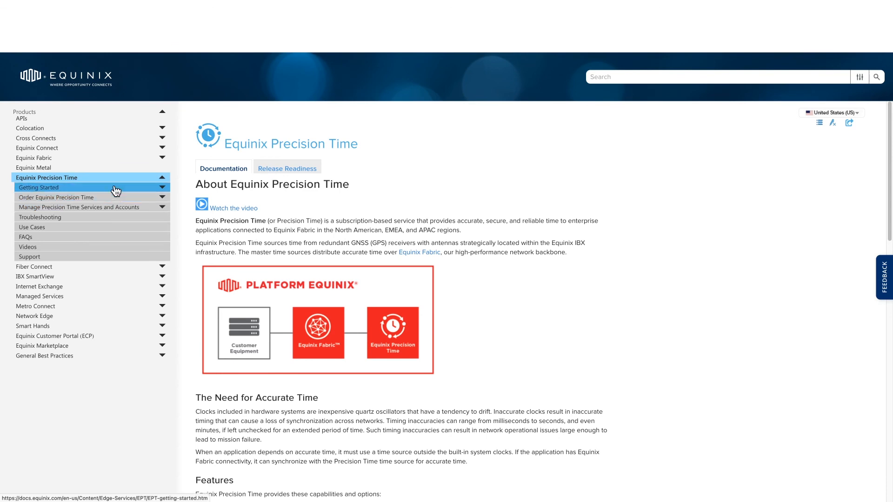
{"action": "left_click", "coordinate": [39, 187]}
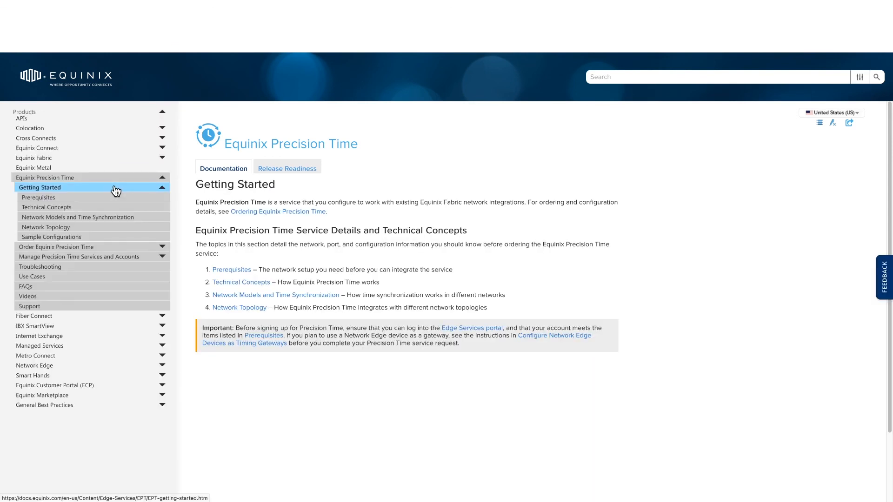
{"action": "mouse_move", "coordinate": [291, 190]}
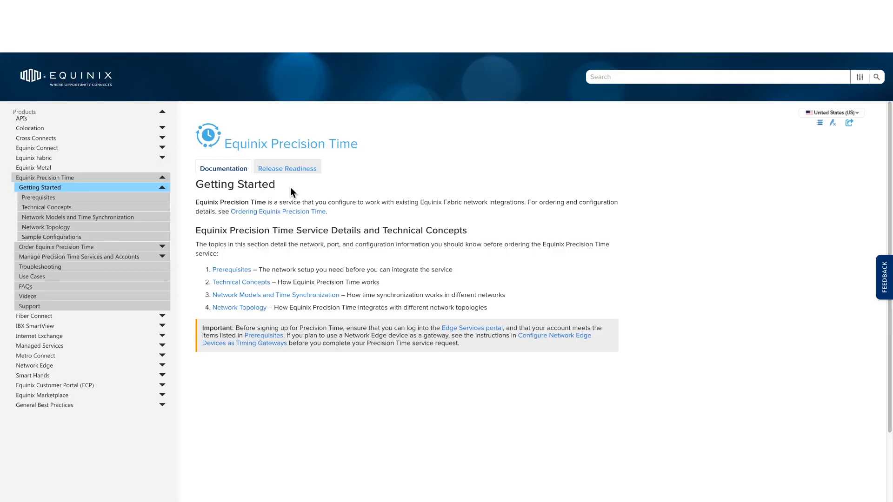